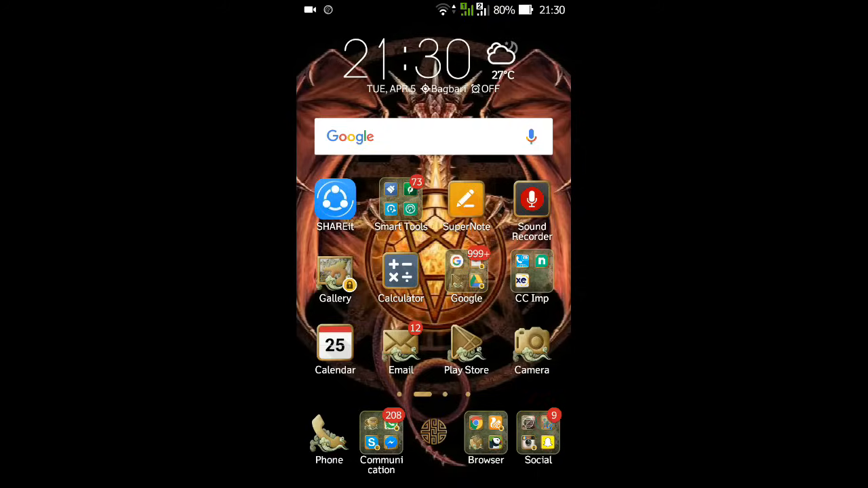
# Launch the browser from the home screen and look through Google results for mob.org.
pyautogui.click(486, 434)
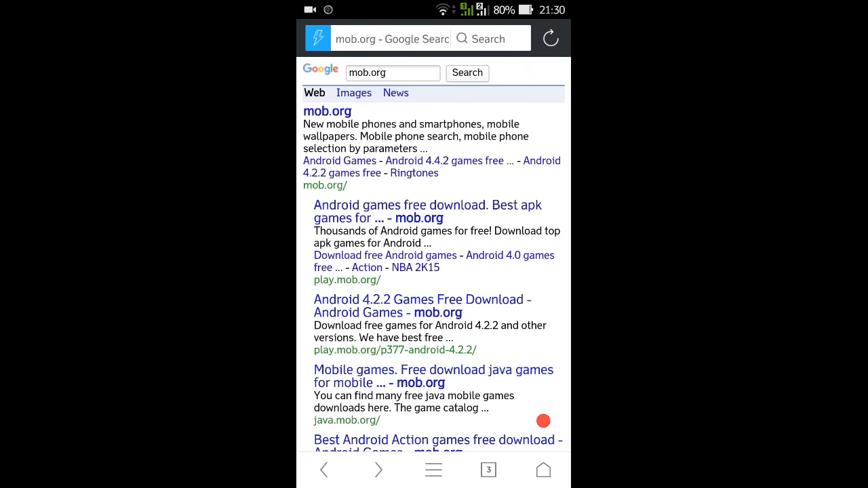
pyautogui.scroll(-3)
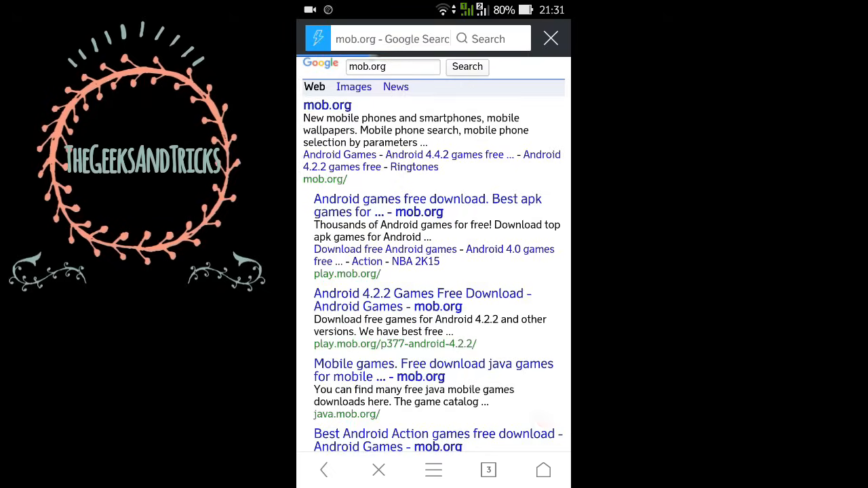
# Enter the mob.org site and search its Android games for 'leo'.
pyautogui.click(327, 106)
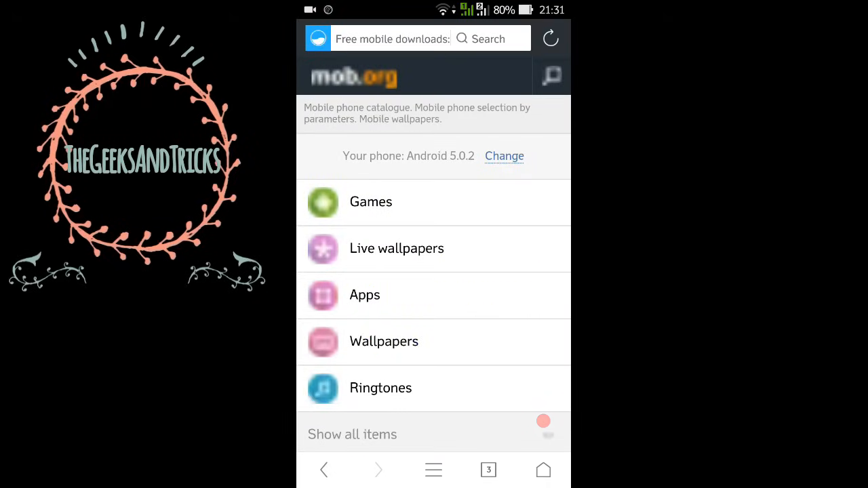
pyautogui.scroll(-3)
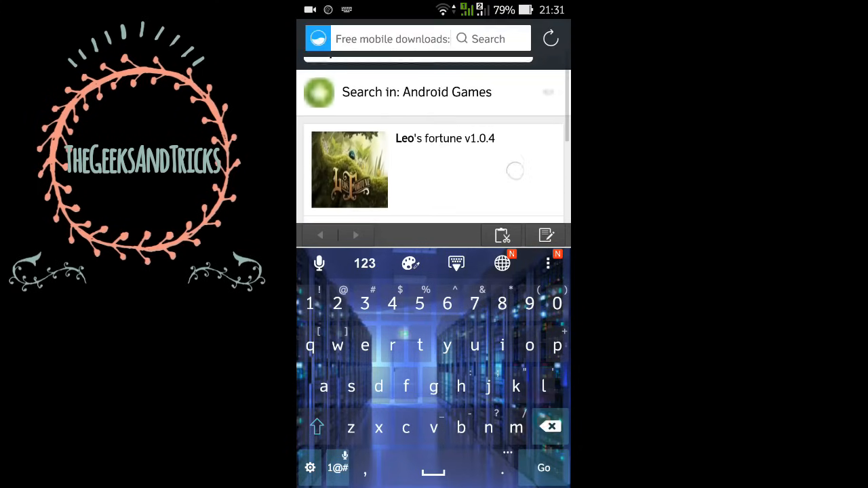
pyautogui.write('leo')
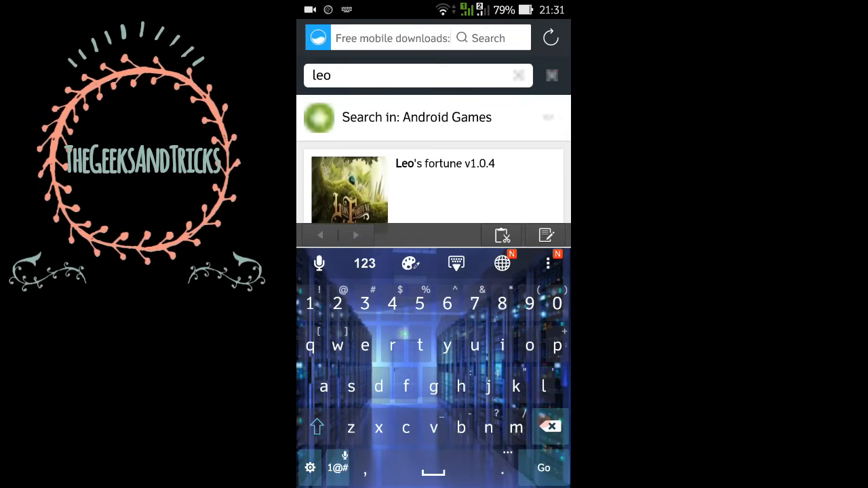
# Go to the Leo's fortune v1.0.4 game page and reach its rating and Download button.
pyautogui.click(445, 163)
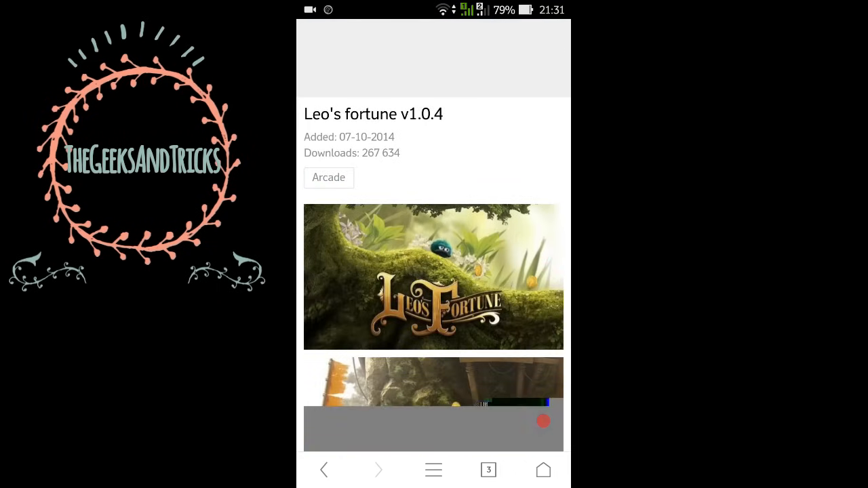
pyautogui.scroll(-3)
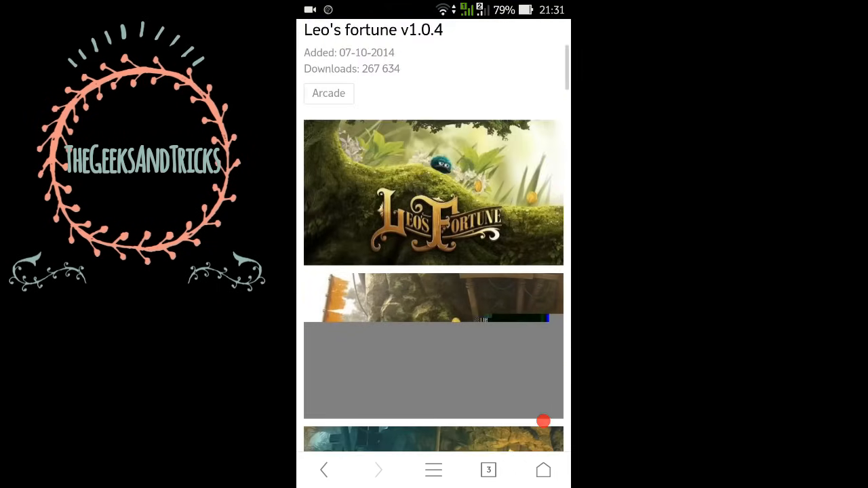
pyautogui.scroll(-3)
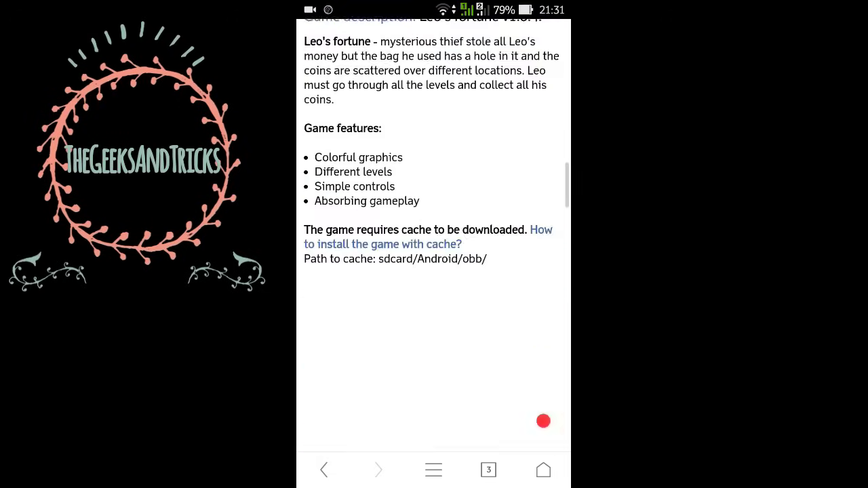
pyautogui.scroll(-3)
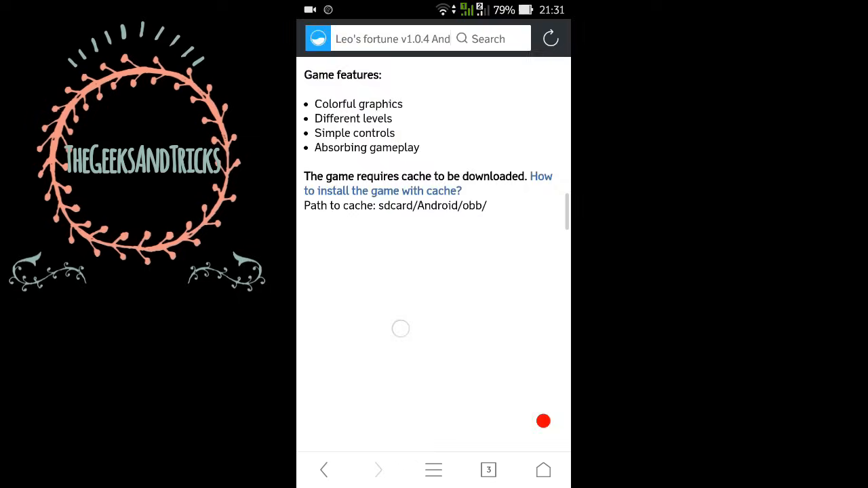
pyautogui.scroll(-3)
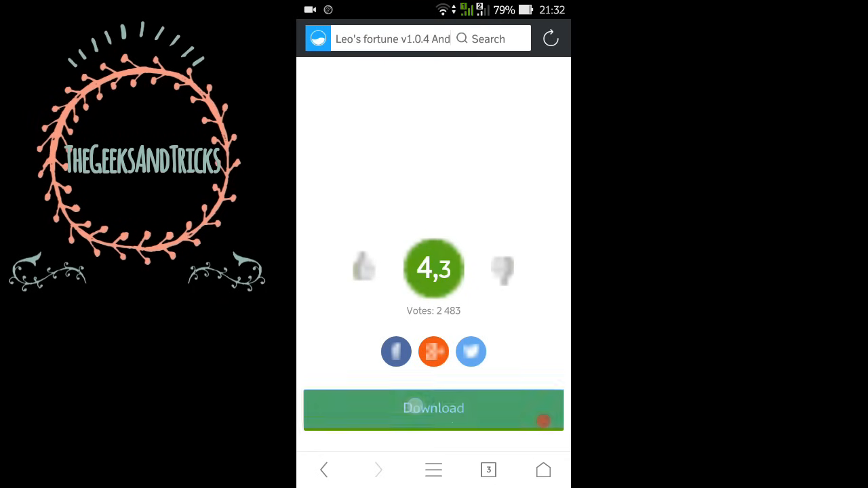
# Show the download list of two APK files (44.1, 46.2 MB) and two cache files.
pyautogui.click(434, 408)
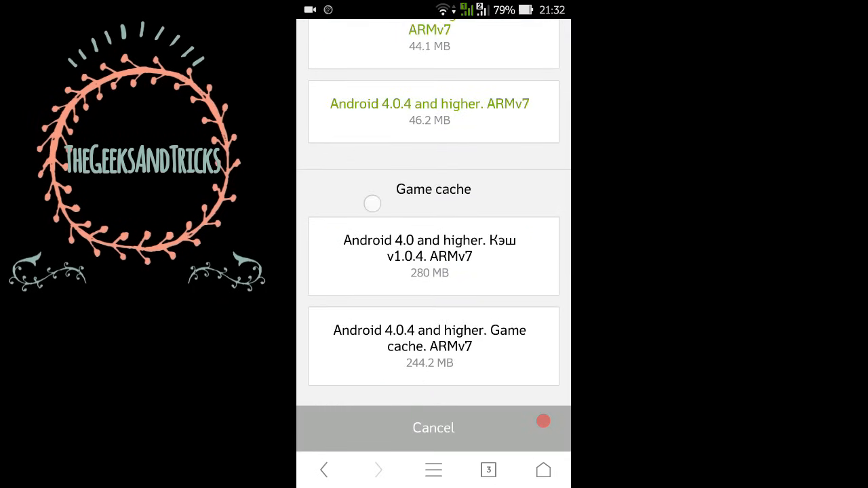
pyautogui.scroll(-3)
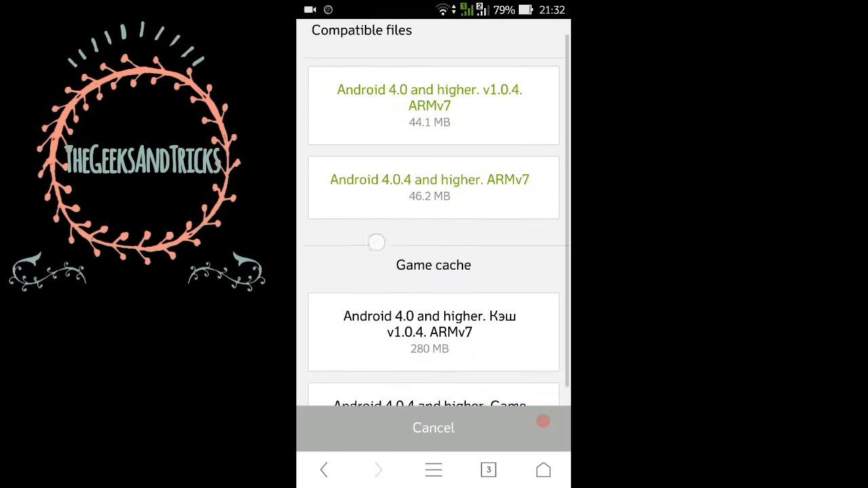
pyautogui.scroll(-3)
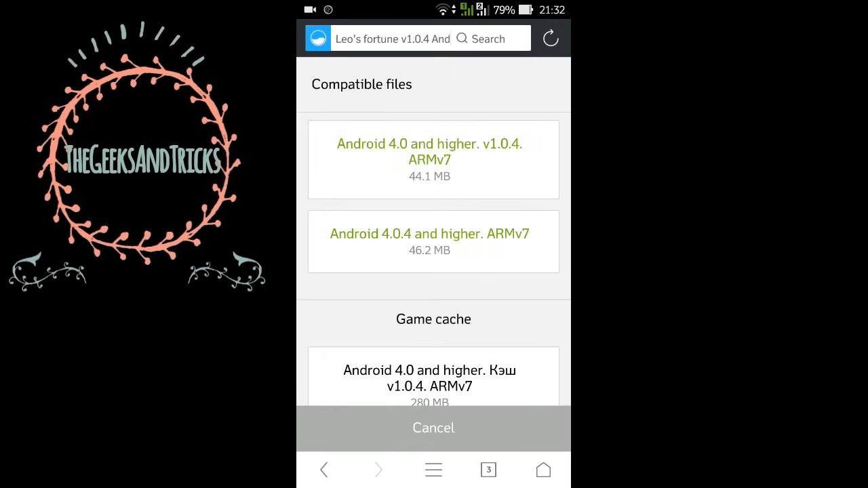
pyautogui.scroll(-3)
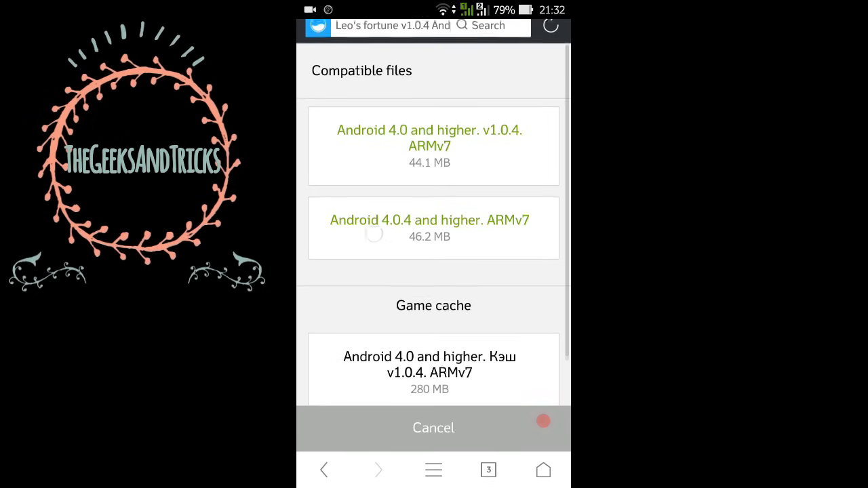
pyautogui.scroll(-3)
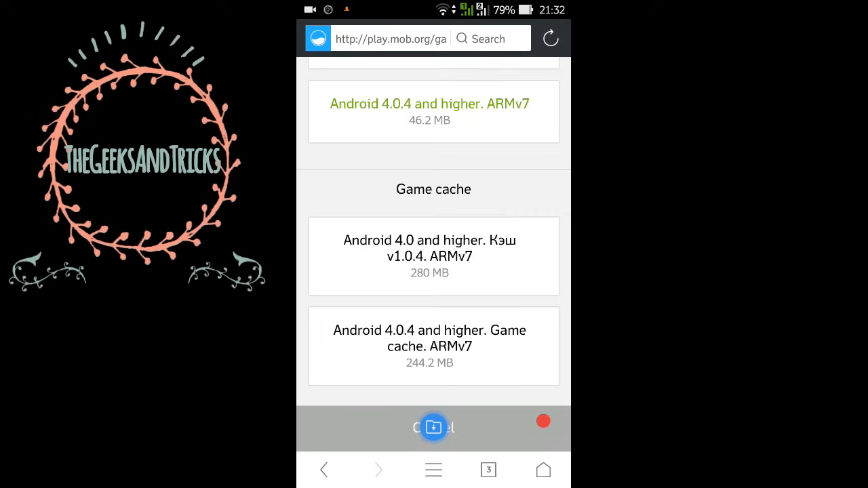
# Start downloading the 244.2 MB game cache zip and view it in Downloads.
pyautogui.click(550, 38)
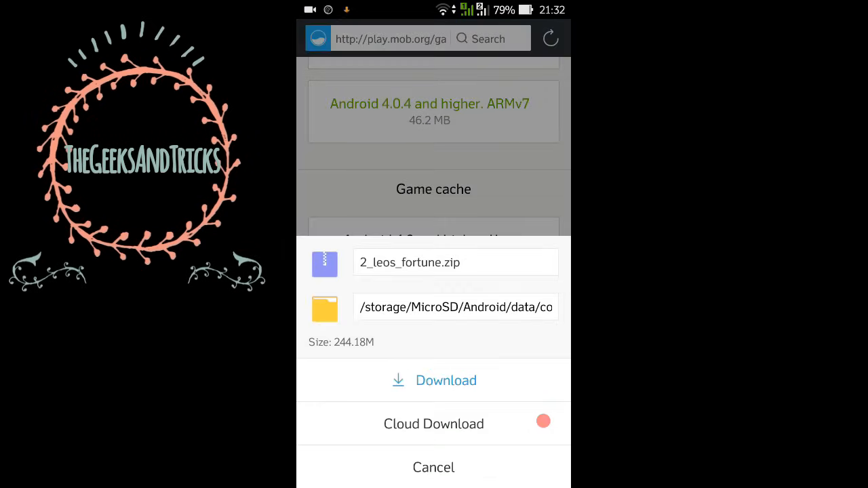
pyautogui.click(435, 380)
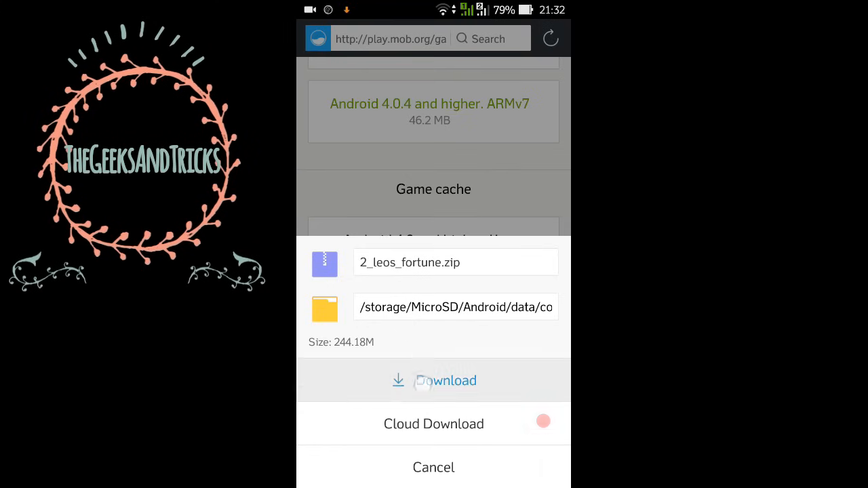
pyautogui.click(434, 380)
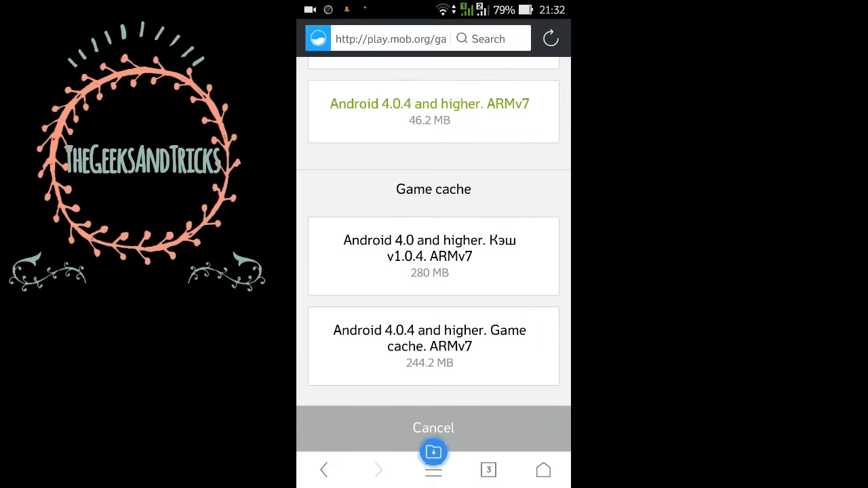
pyautogui.scroll(-3)
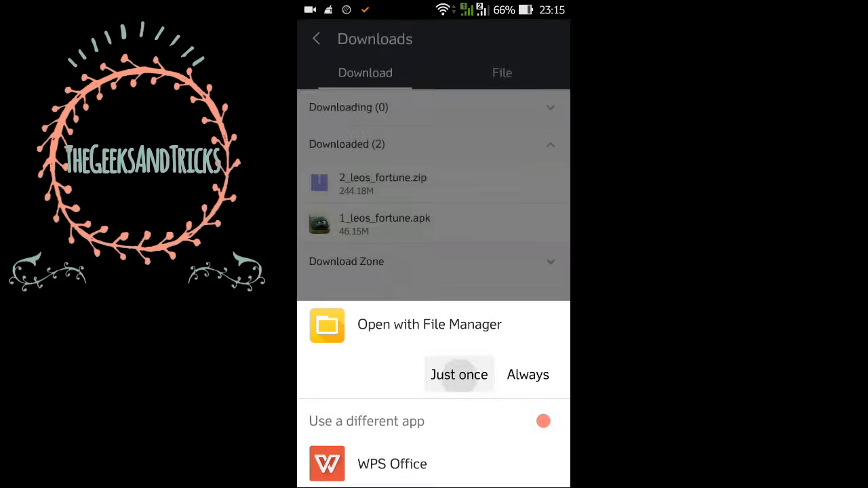
# Extract the com.leosfortune folder from the zip into a 2_leos_fortune folder via File Manager.
pyautogui.click(458, 374)
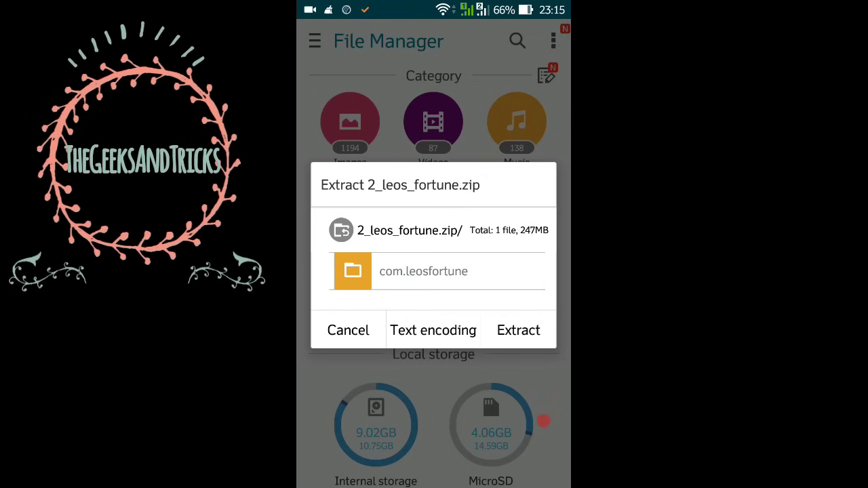
pyautogui.click(519, 329)
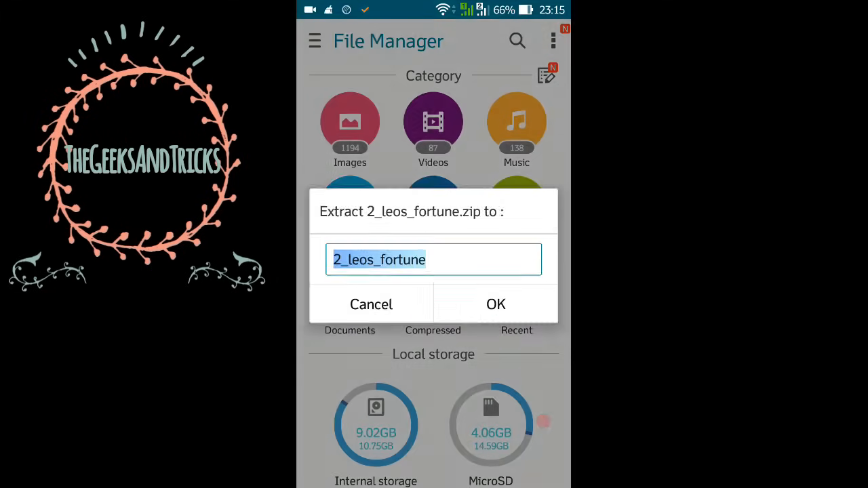
pyautogui.click(434, 259)
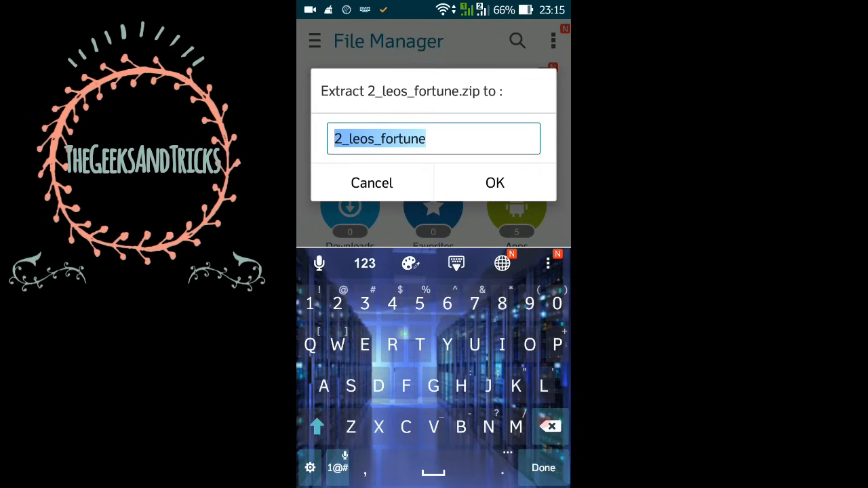
pyautogui.click(494, 182)
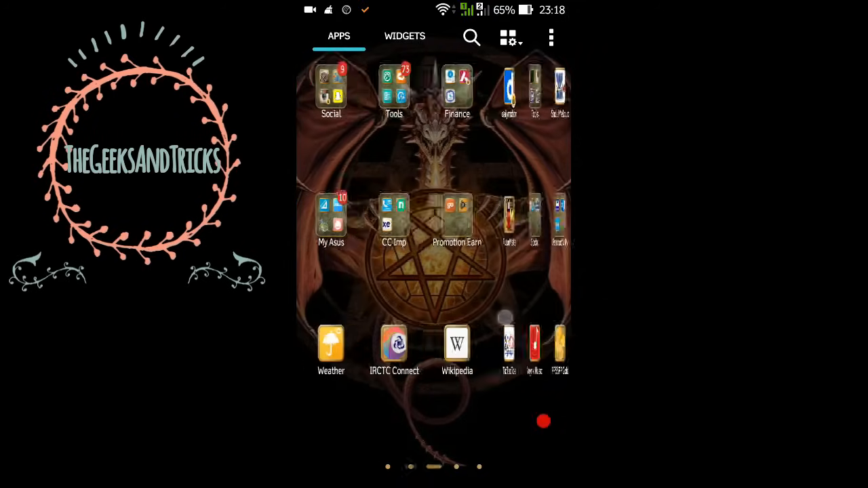
# Launch File Manager and browse MicroSD > Android down to UC Browser's files folder.
pyautogui.click(393, 85)
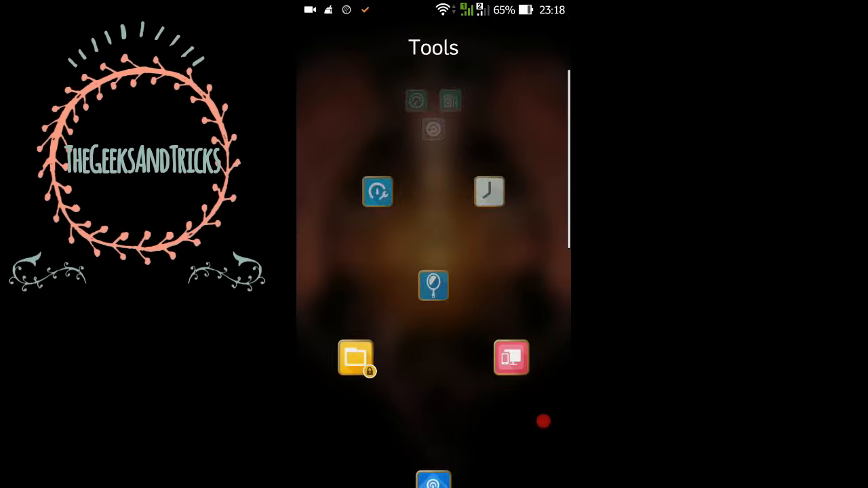
pyautogui.click(357, 358)
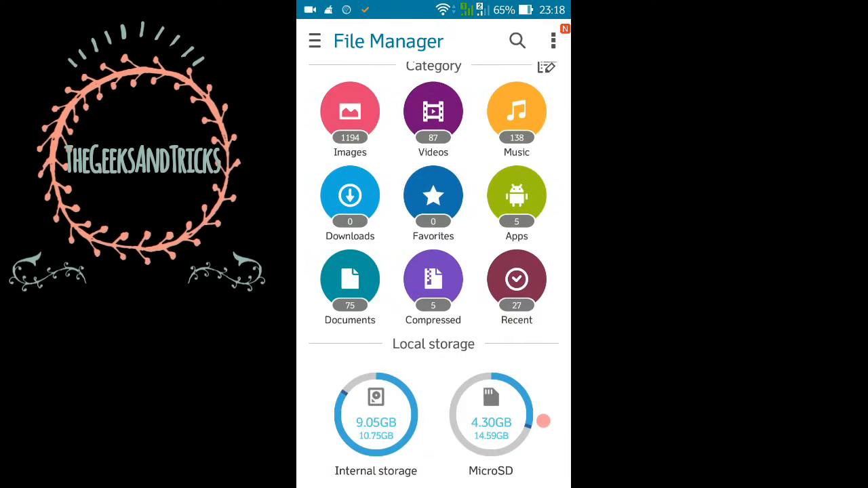
pyautogui.click(489, 414)
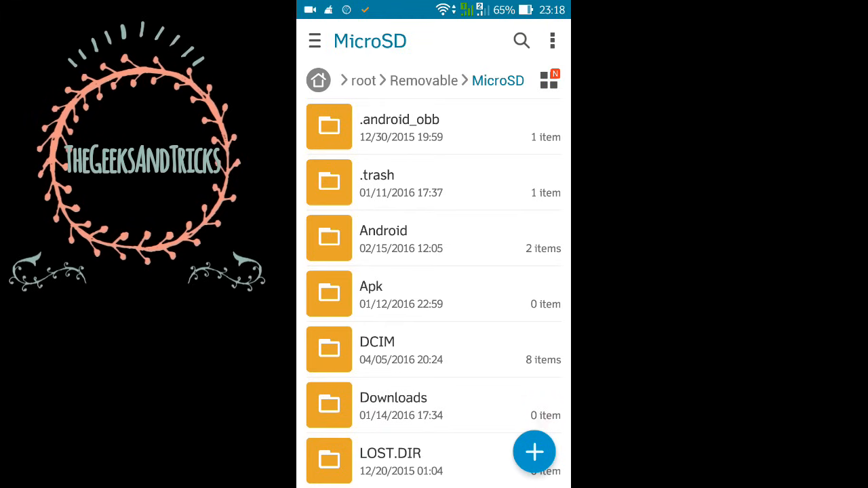
pyautogui.click(382, 237)
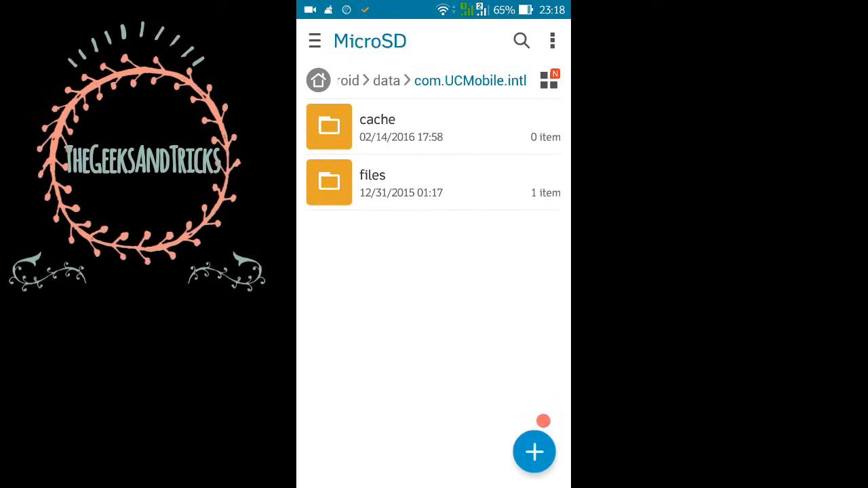
pyautogui.click(372, 175)
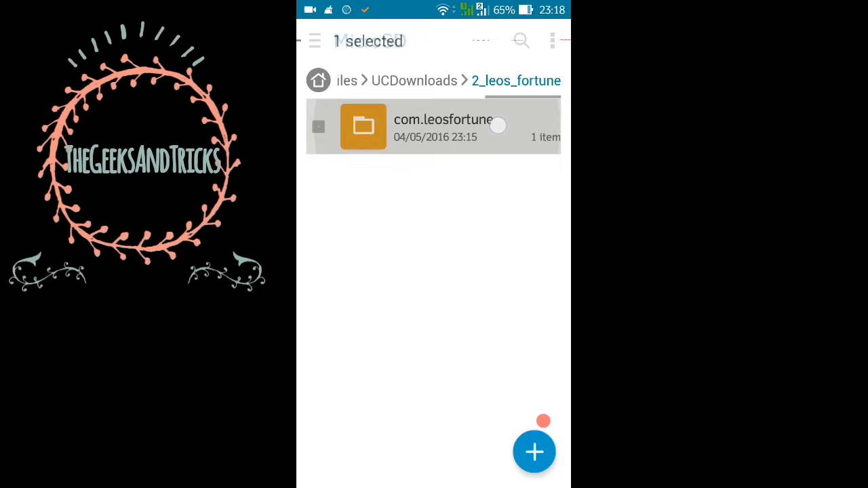
# Reach 2_leos_fortune under UCDownloads and select the com.leosfortune folder with its actions menu.
pyautogui.click(317, 128)
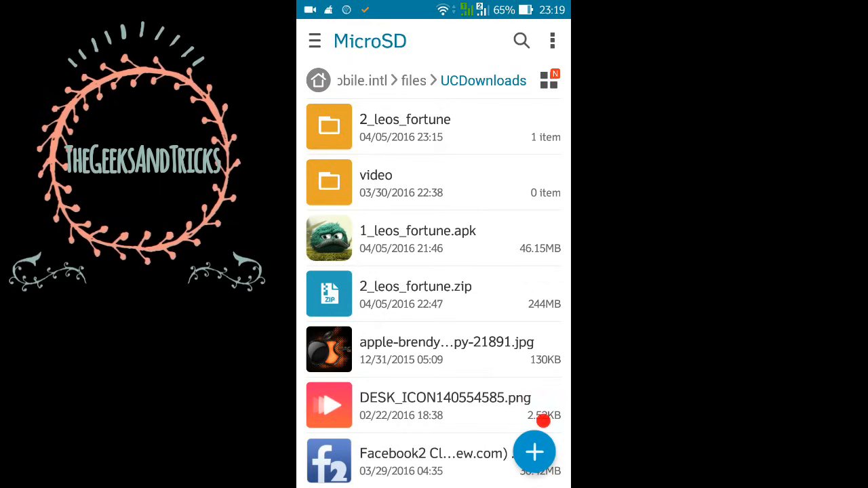
pyautogui.click(404, 128)
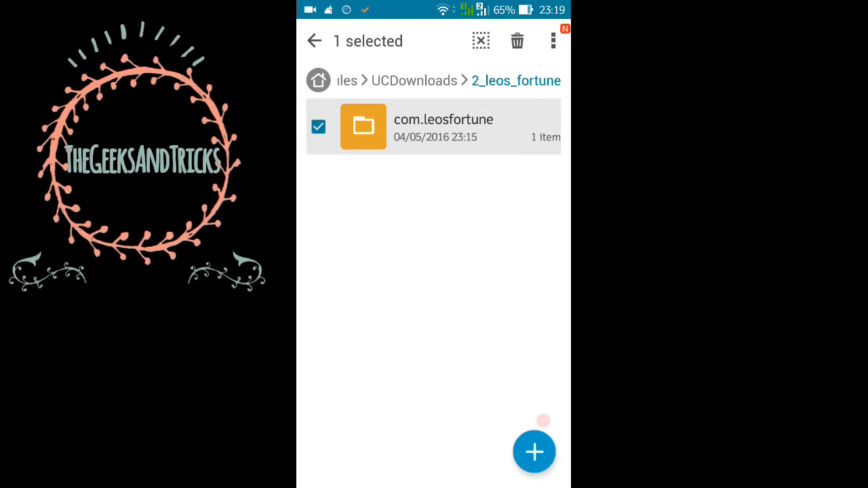
pyautogui.click(550, 41)
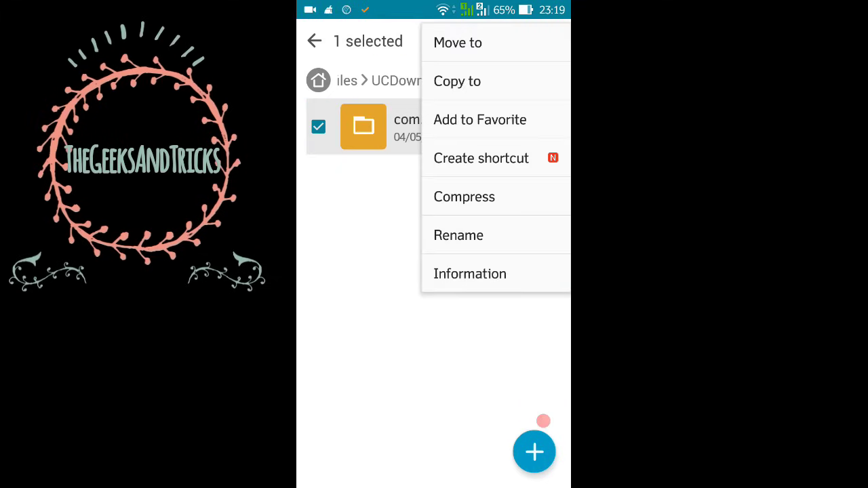
# Move com.leosfortune to sdcard > Android > obb and confirm the destination.
pyautogui.click(458, 42)
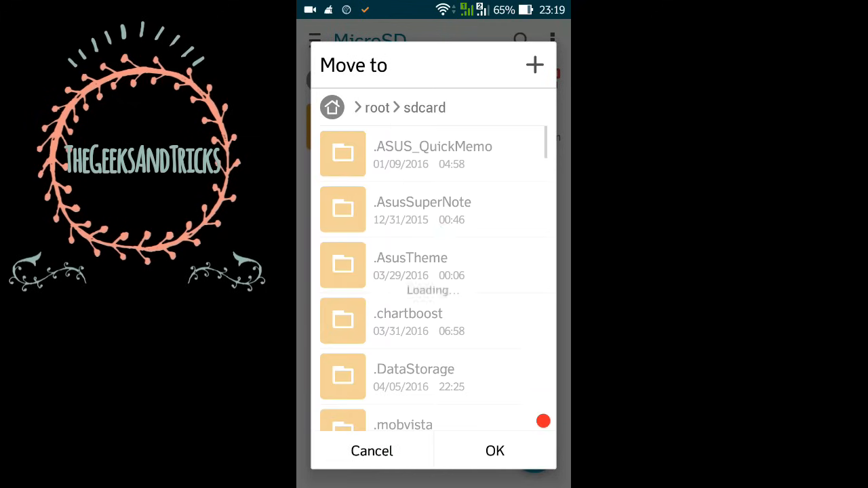
pyautogui.scroll(-3)
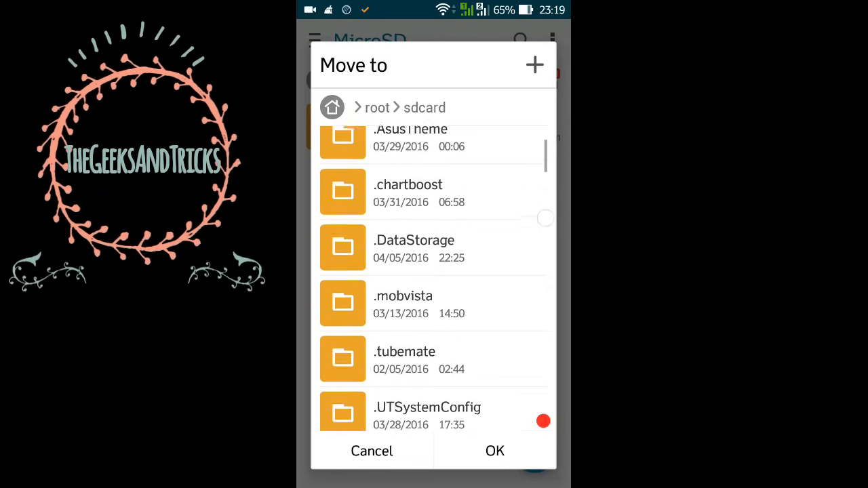
pyautogui.scroll(-3)
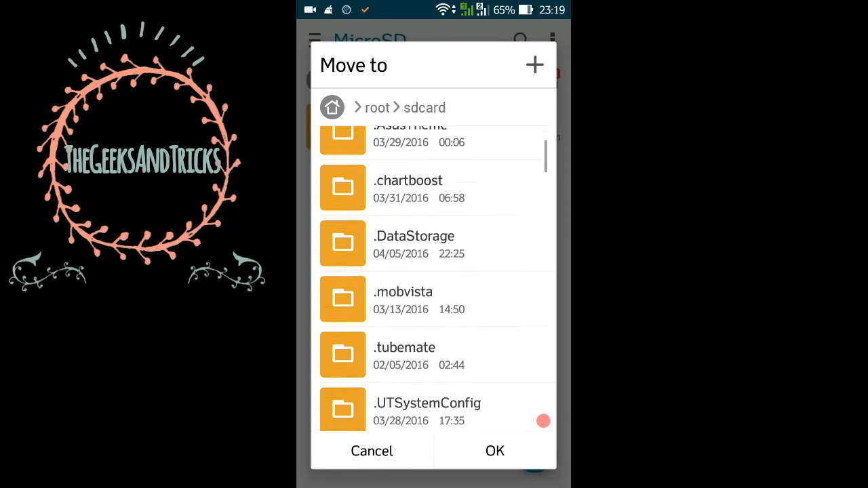
pyautogui.scroll(-3)
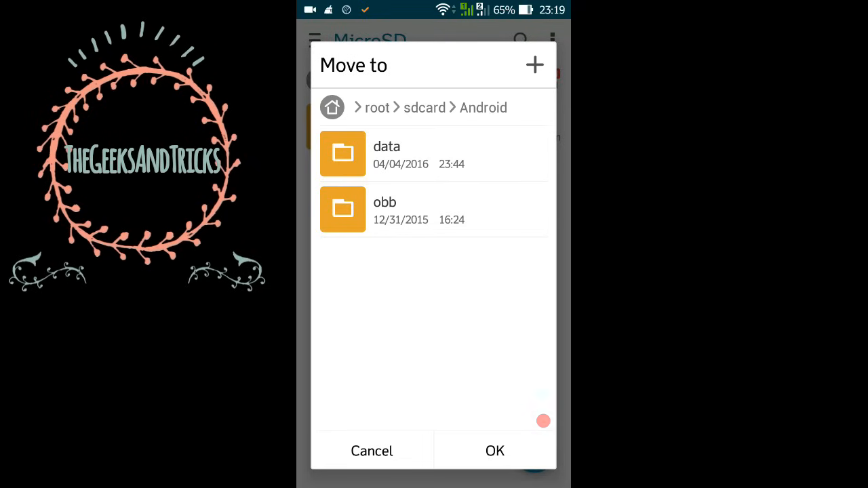
pyautogui.click(386, 209)
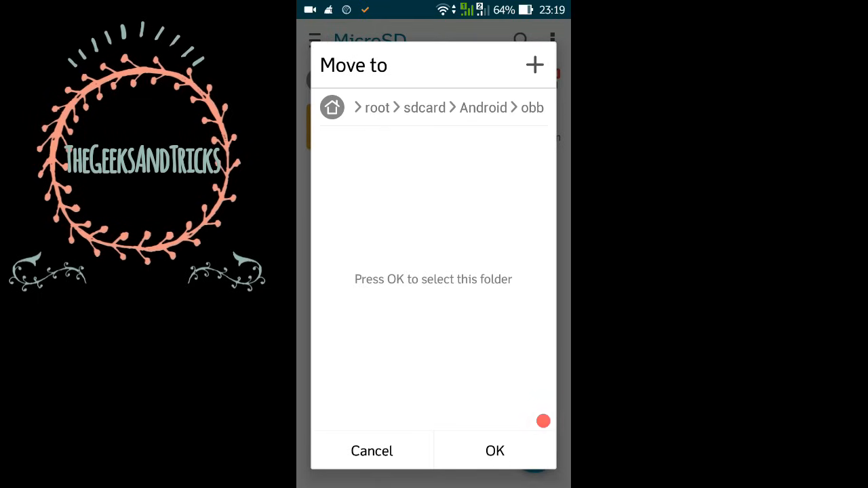
pyautogui.click(372, 451)
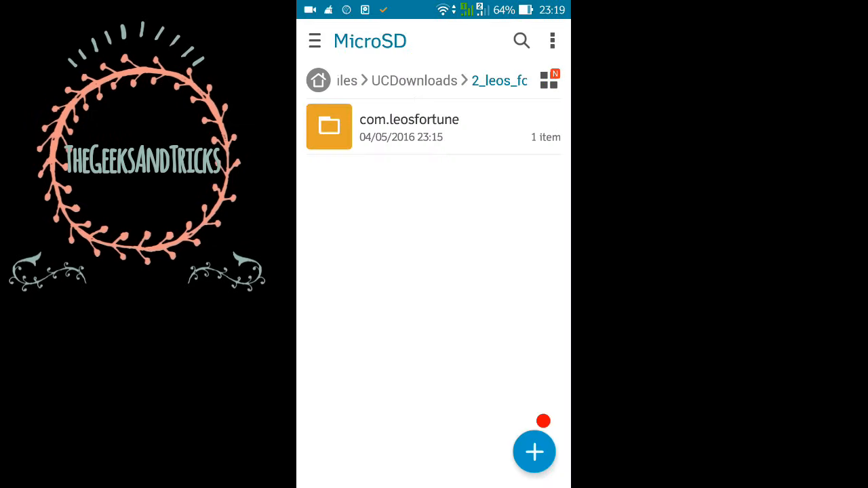
# Check internal storage's Android/obb holds com.leosfortune, then return to UC Browser's Downloads.
pyautogui.click(534, 450)
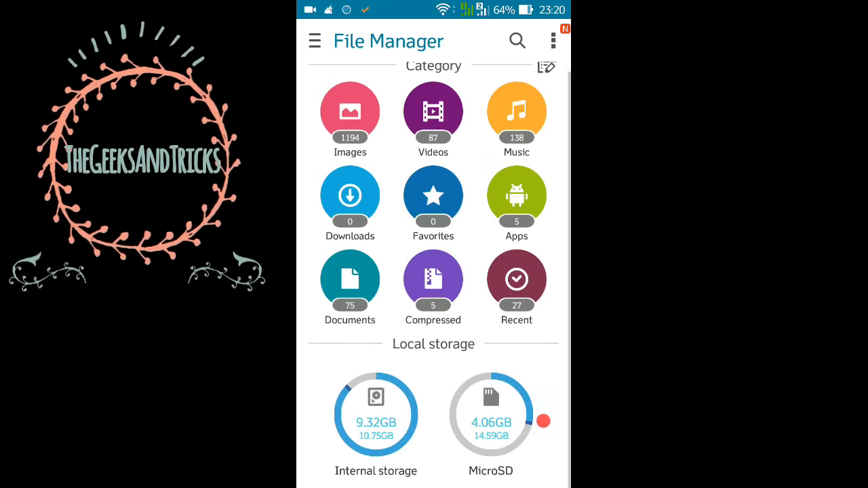
pyautogui.click(376, 414)
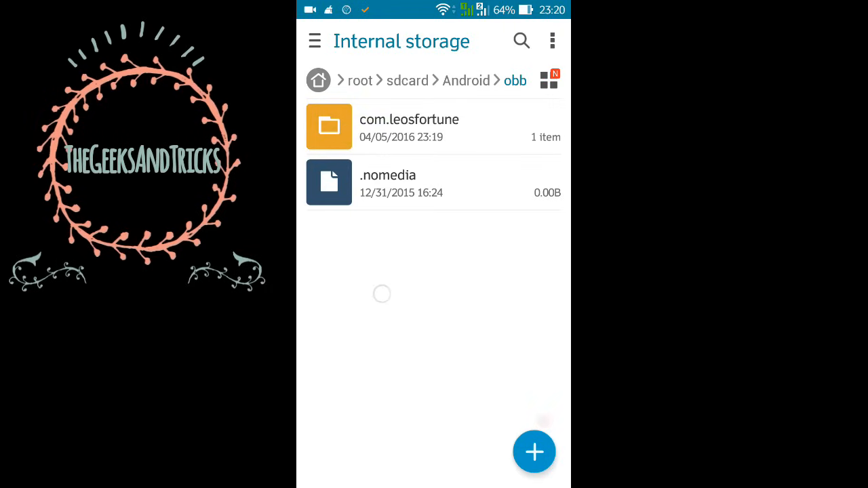
pyautogui.click(409, 127)
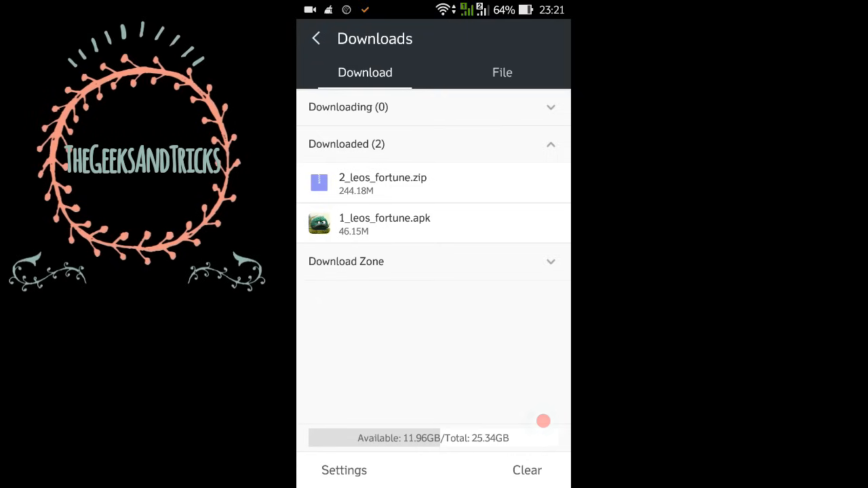
# Install Leo's Fortune from 1_leos_fortune.apk, finish without opening it, and go Home.
pyautogui.click(387, 224)
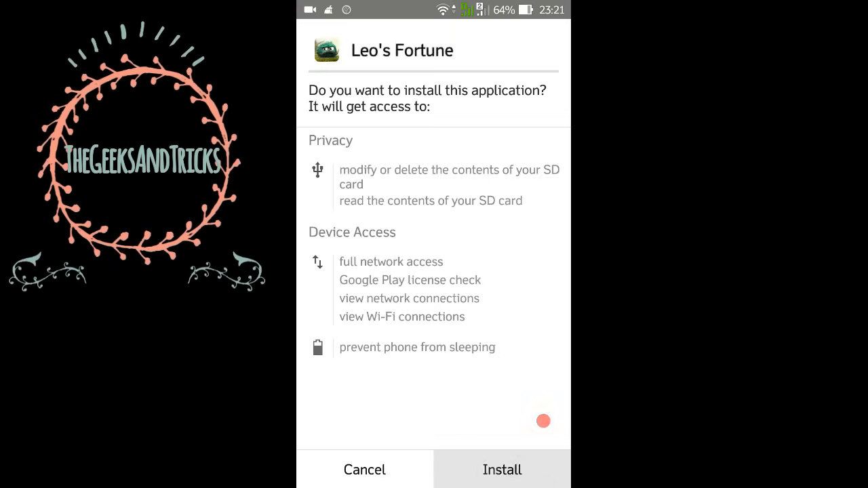
pyautogui.click(502, 469)
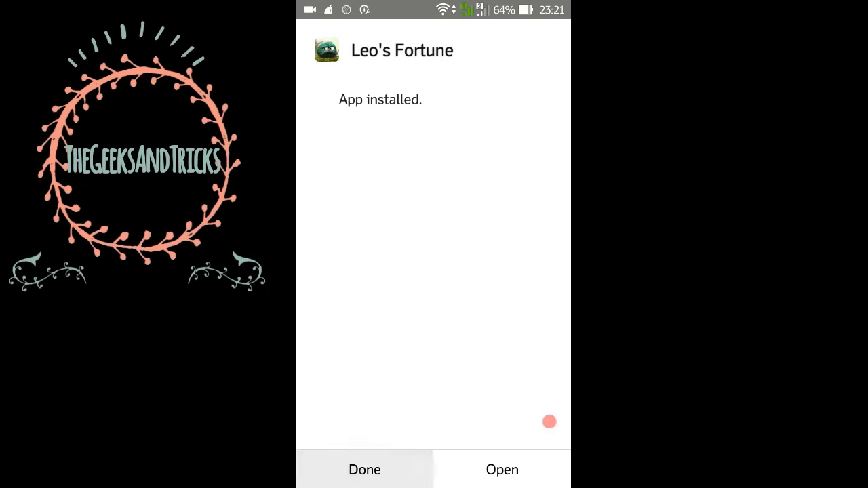
pyautogui.click(363, 469)
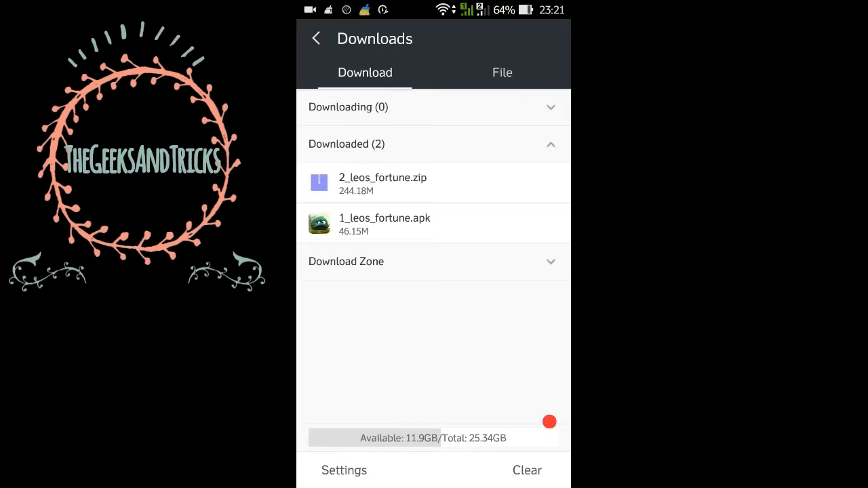
pyautogui.press('HOME')
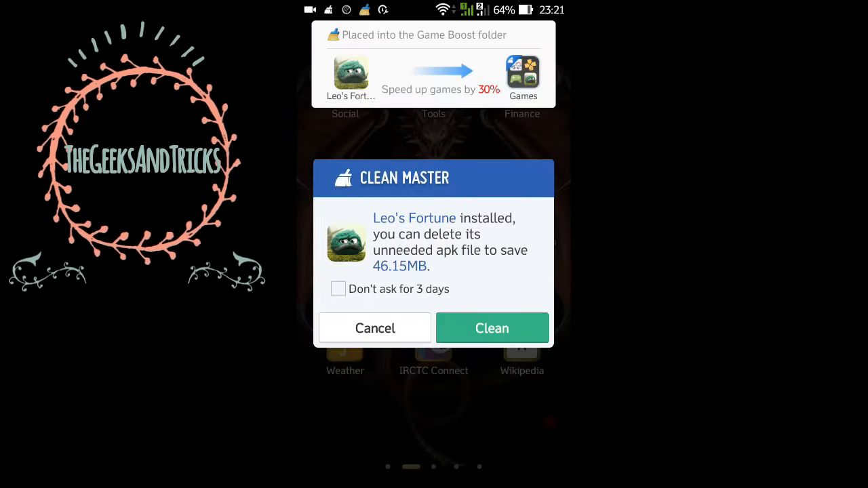
# Dismiss the Clean Master prompt and swipe through home pages to reach Leo's Fortune.
pyautogui.click(339, 289)
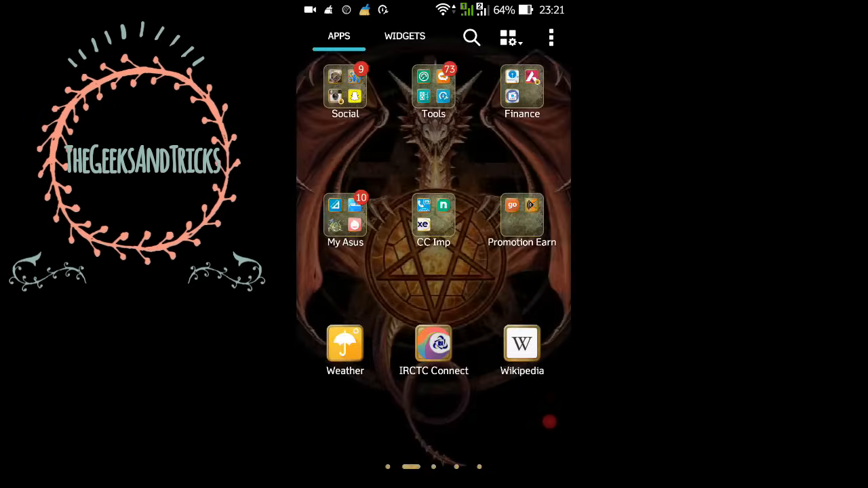
pyautogui.hscroll(-3)
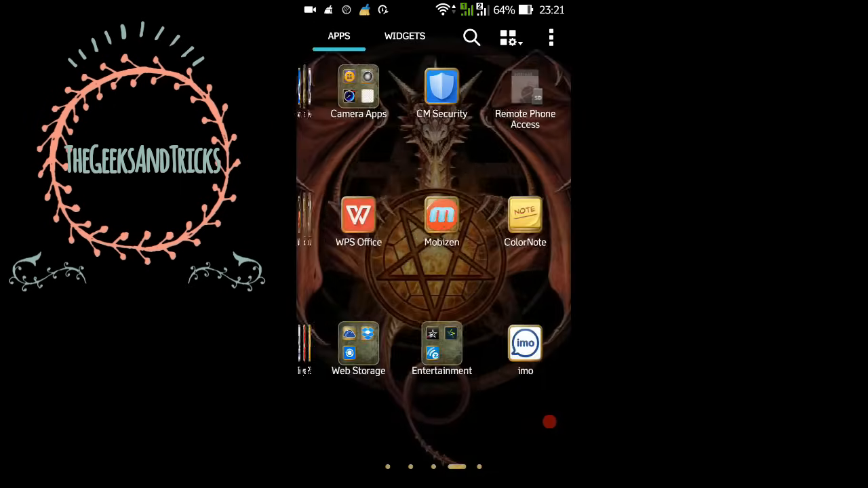
pyautogui.hscroll(-3)
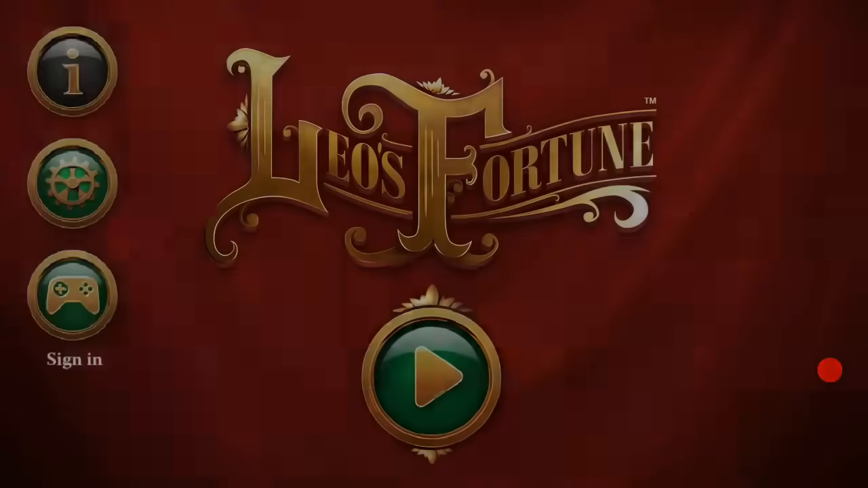
# Start the game from the title screen to reach the Act 2 map.
pyautogui.click(435, 383)
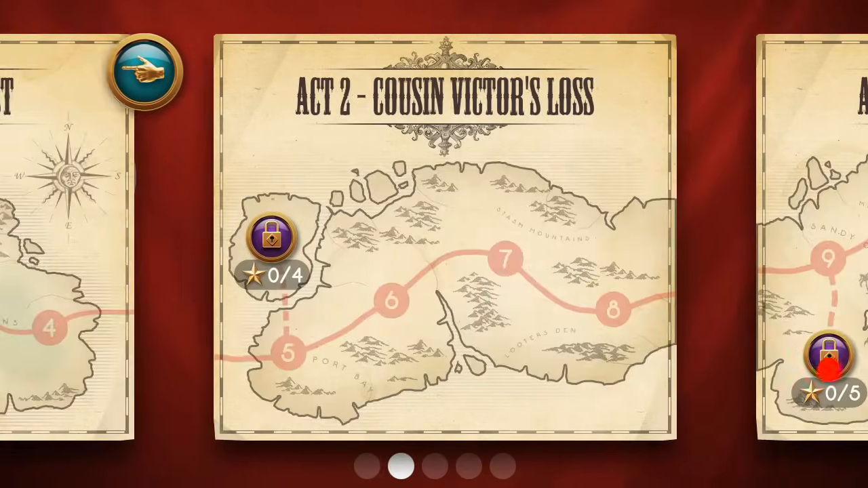